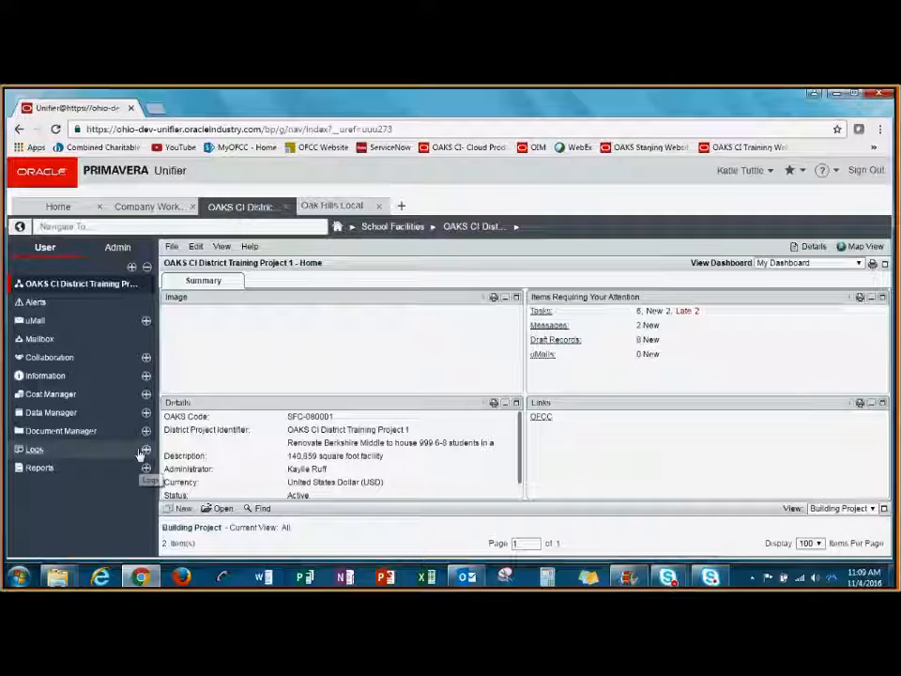
# Open the Miscellaneous Invoice K12 log under Logs and create a new invoice record.
pyautogui.click(35, 448)
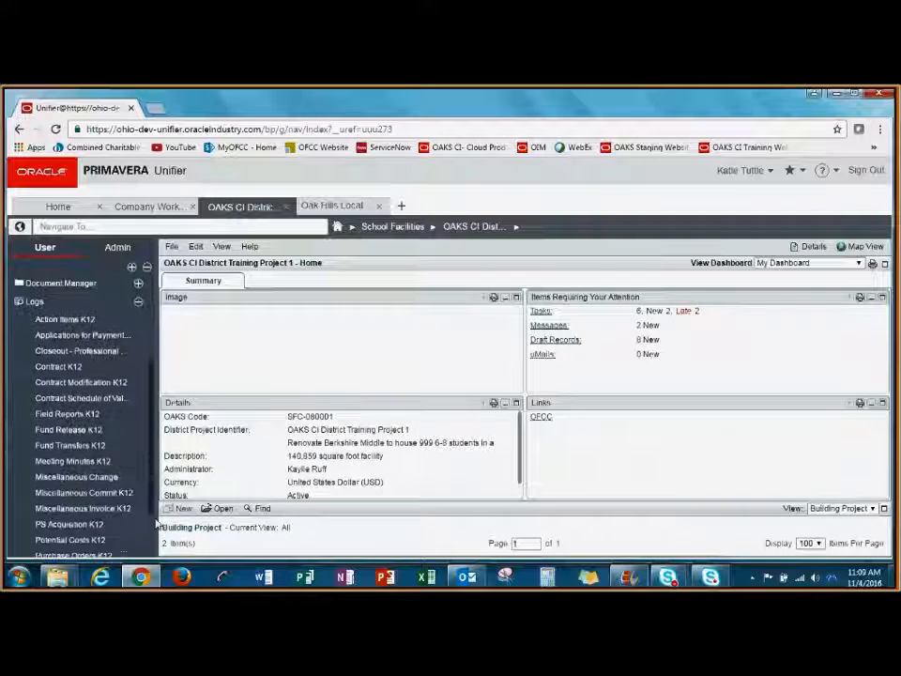
pyautogui.click(85, 482)
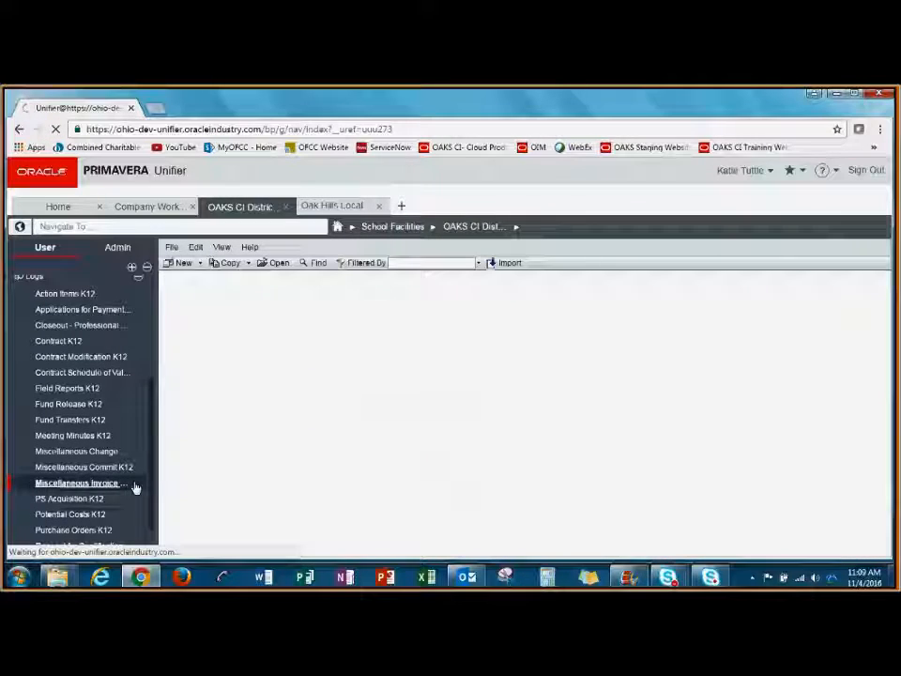
pyautogui.click(80, 483)
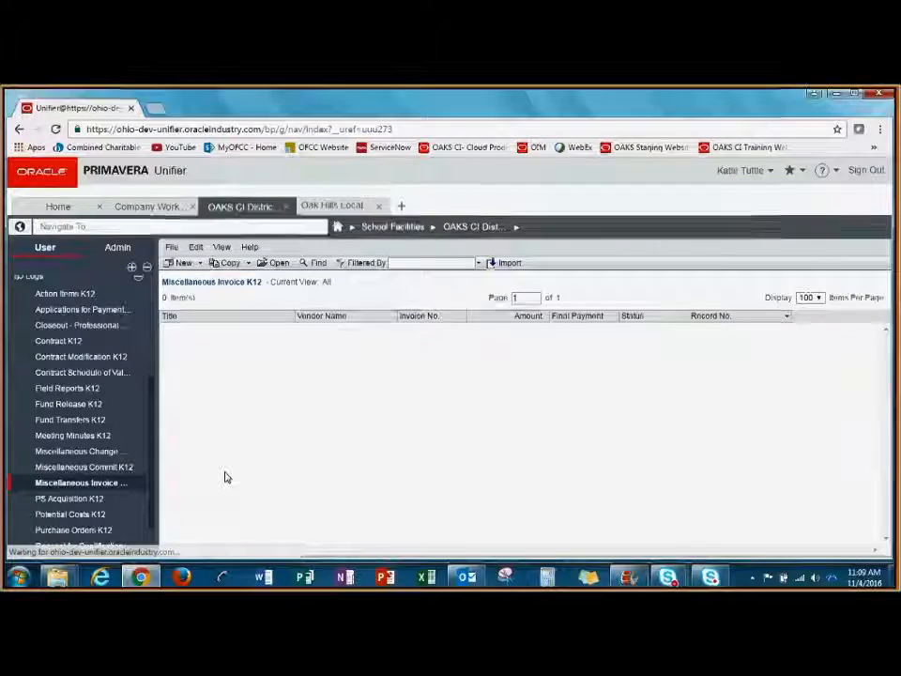
pyautogui.click(181, 262)
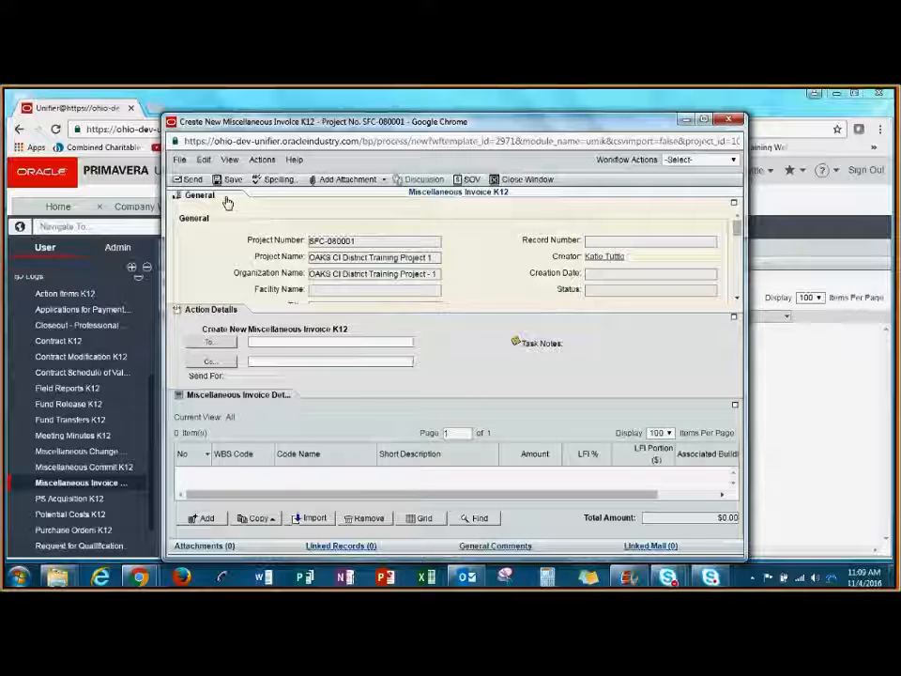
# Reference the Katie's Electric Company commit as the contract and set Final Payment to No.
pyautogui.click(181, 194)
pyautogui.write("Katie's Electric Invoice#1")
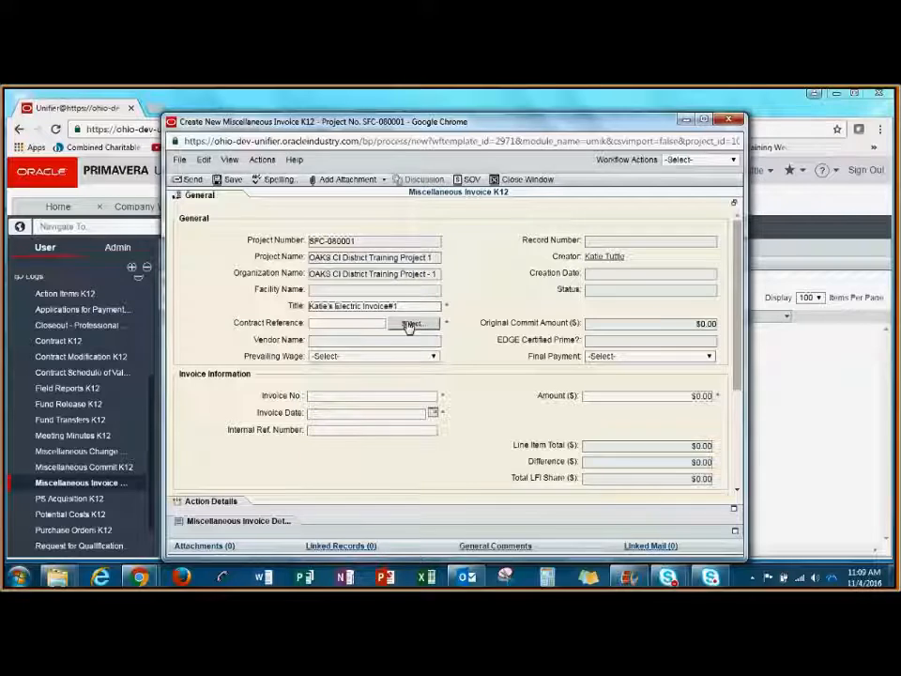
pyautogui.click(412, 323)
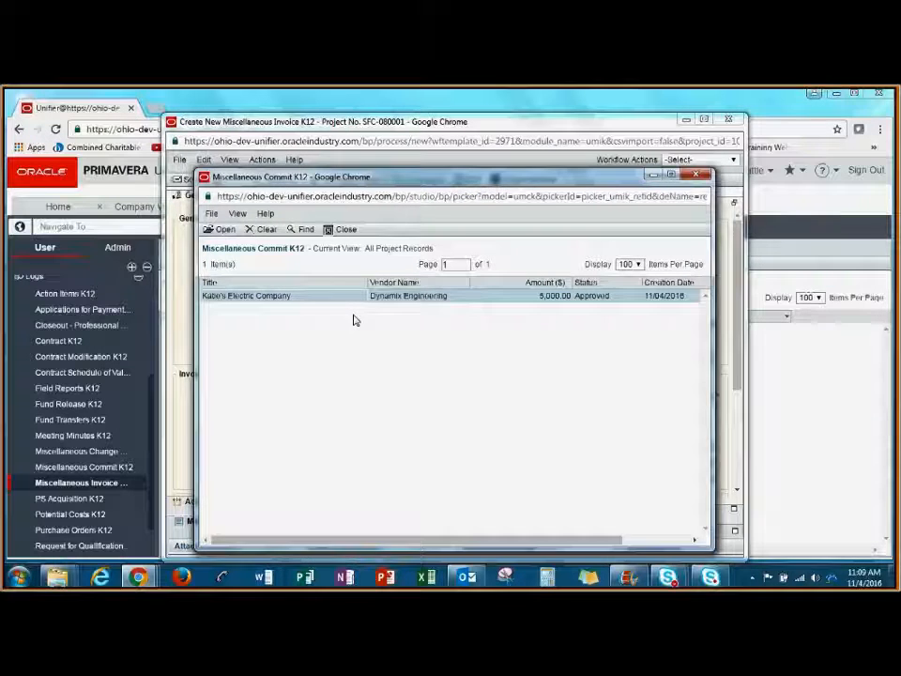
pyautogui.doubleClick(246, 296)
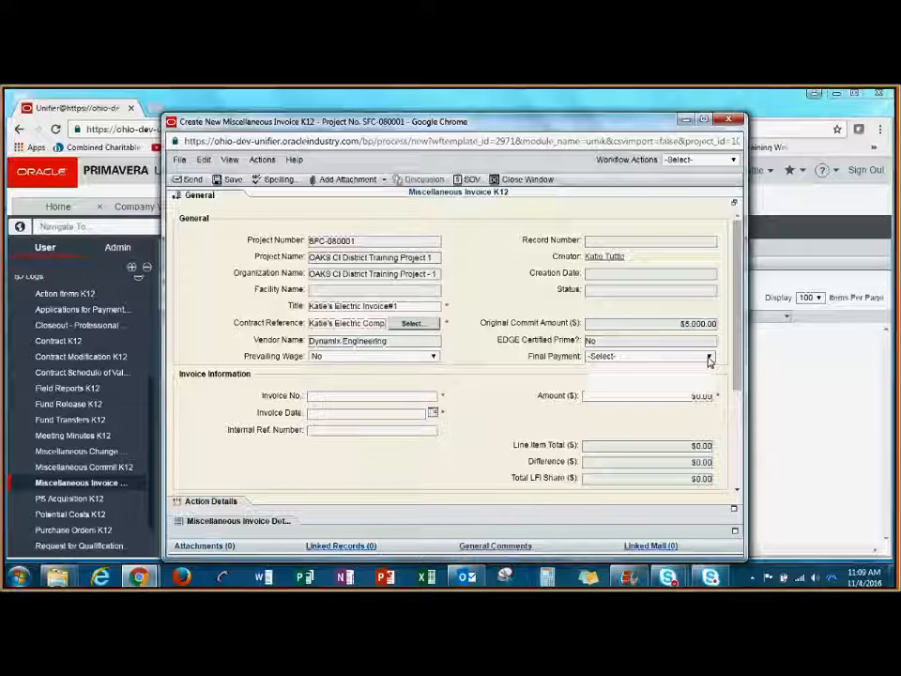
pyautogui.click(709, 356)
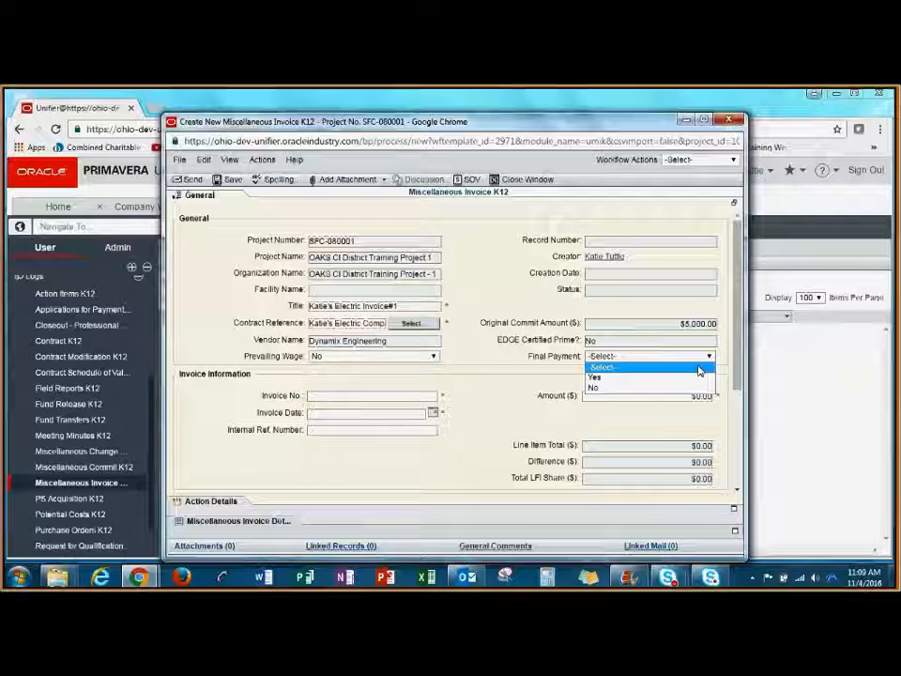
pyautogui.click(593, 386)
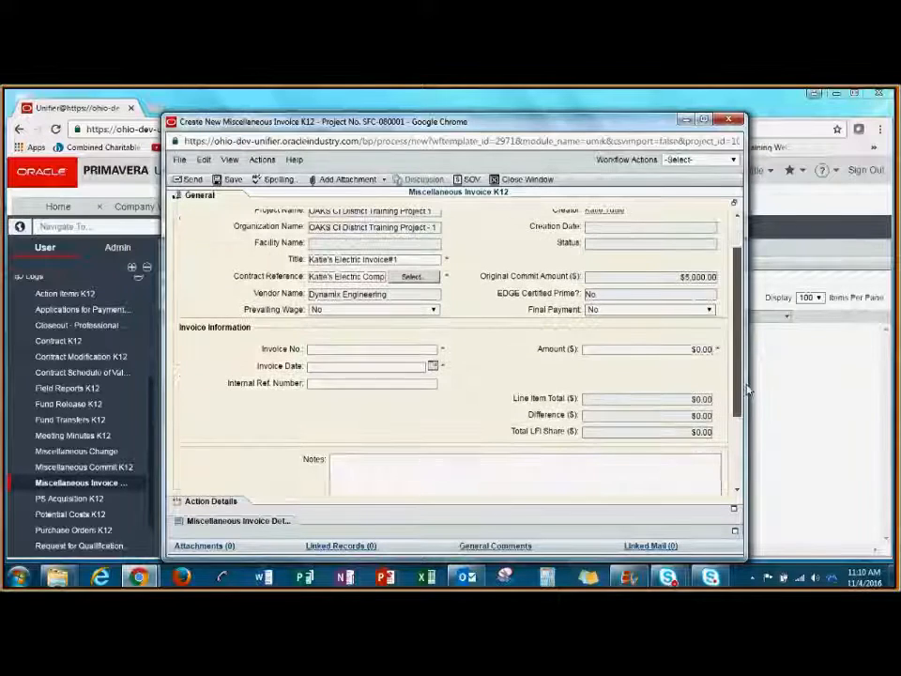
# Enter invoice number 456789, invoice date 11/01/2016 and invoice amount $400.00.
pyautogui.scroll(-3)
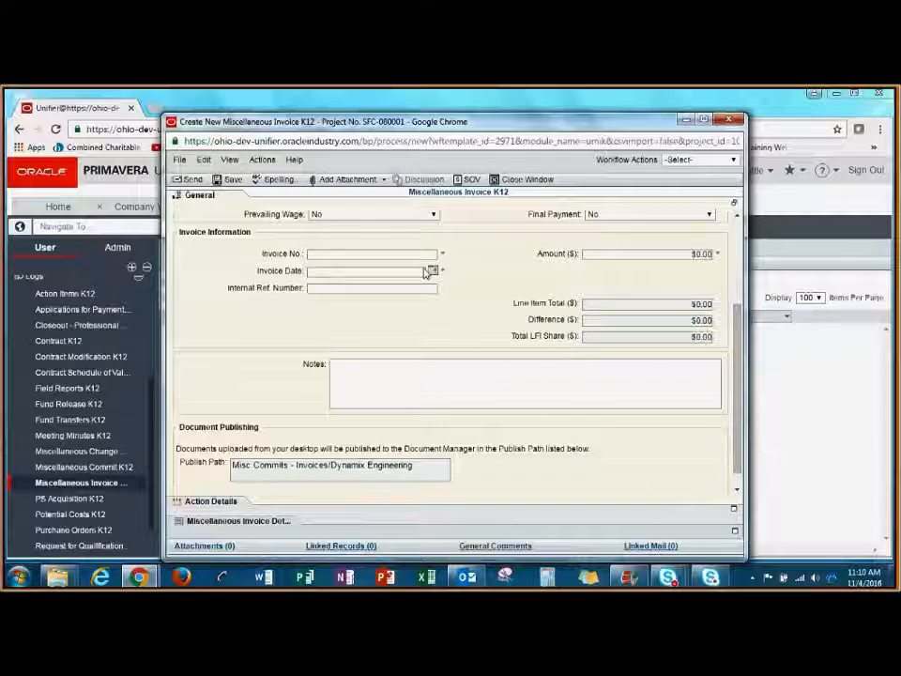
pyautogui.moveTo(507, 281)
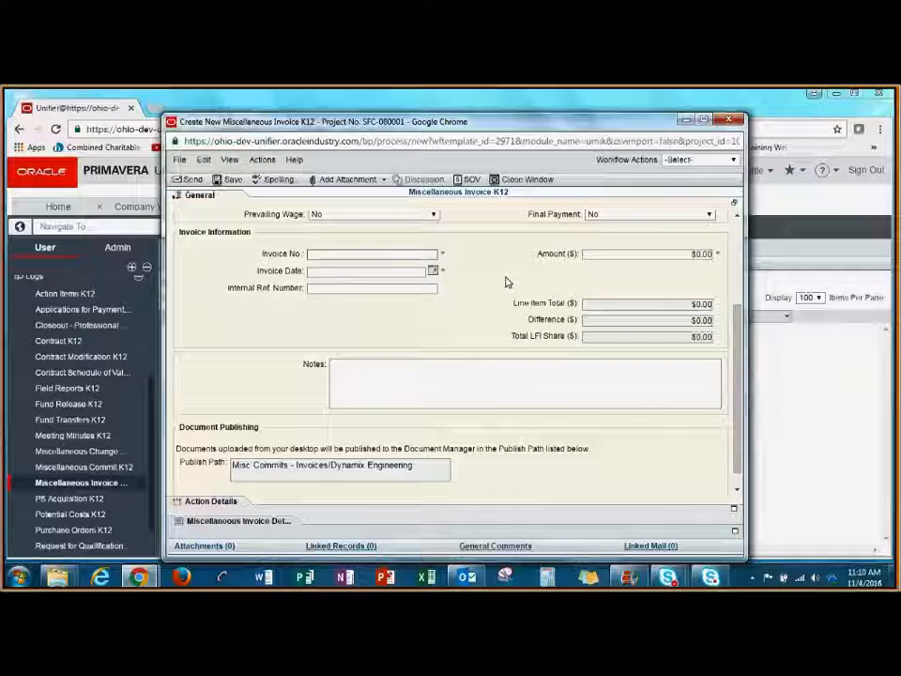
pyautogui.write('456789')
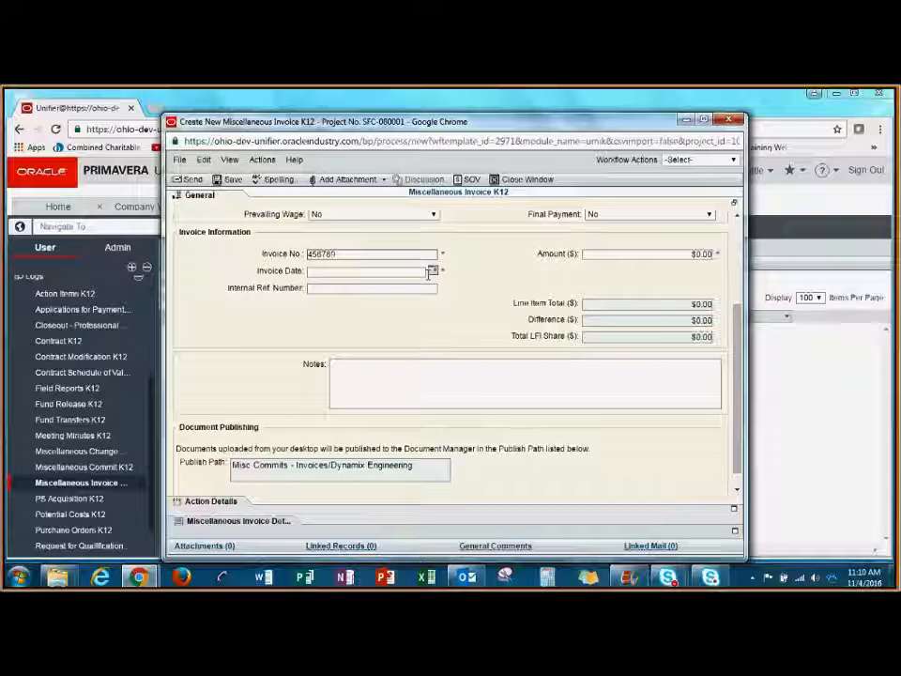
pyautogui.click(433, 271)
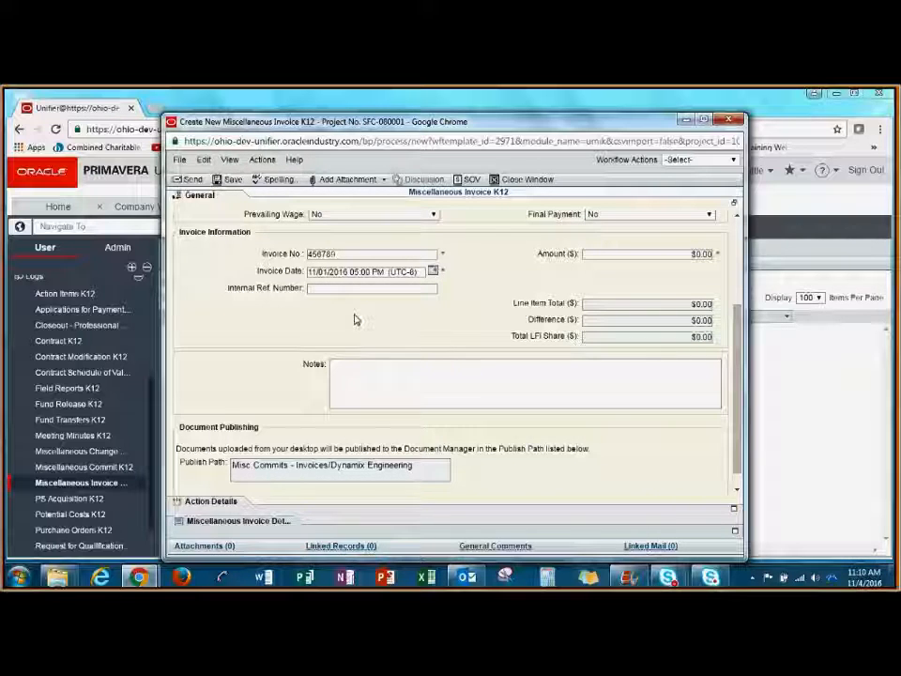
pyautogui.click(371, 288)
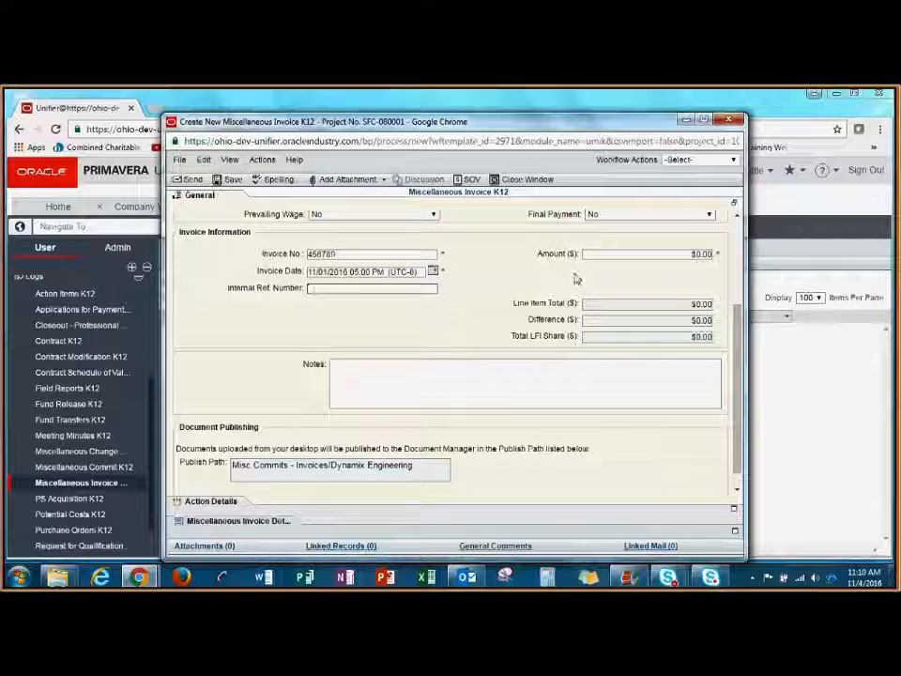
pyautogui.click(643, 254)
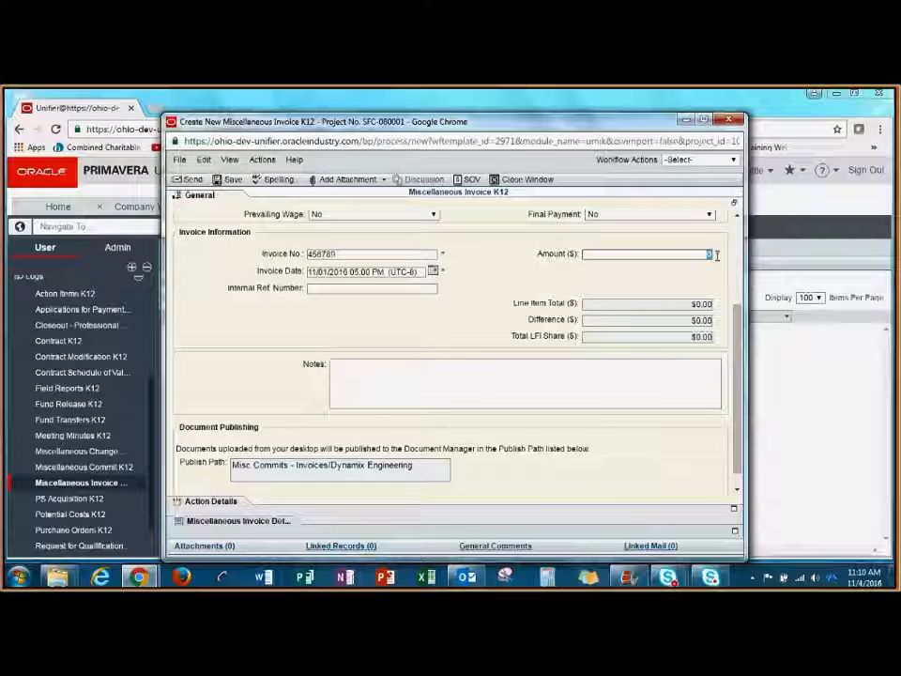
pyautogui.write('400.00')
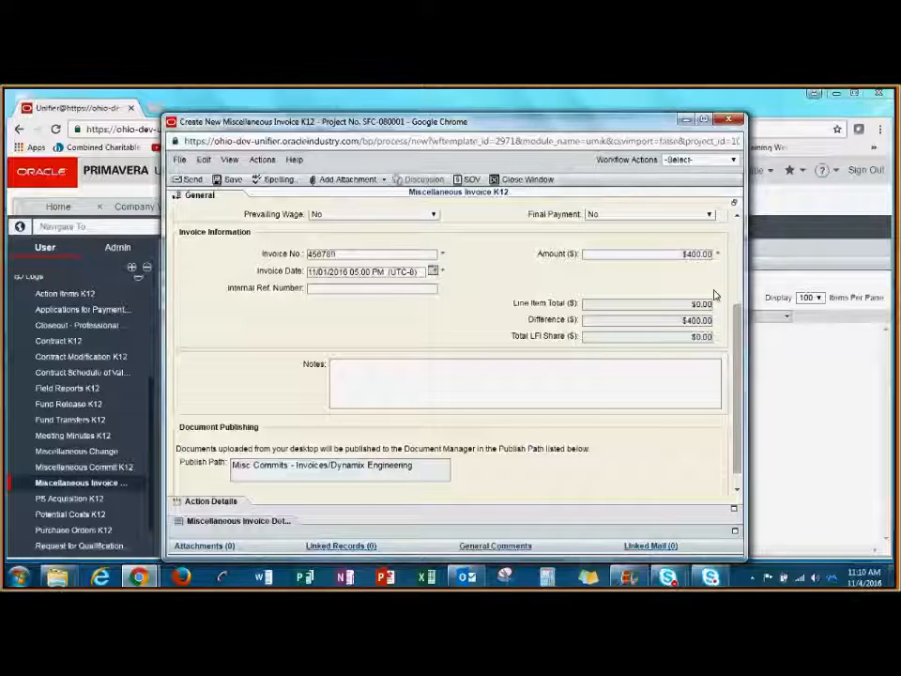
pyautogui.moveTo(477, 444)
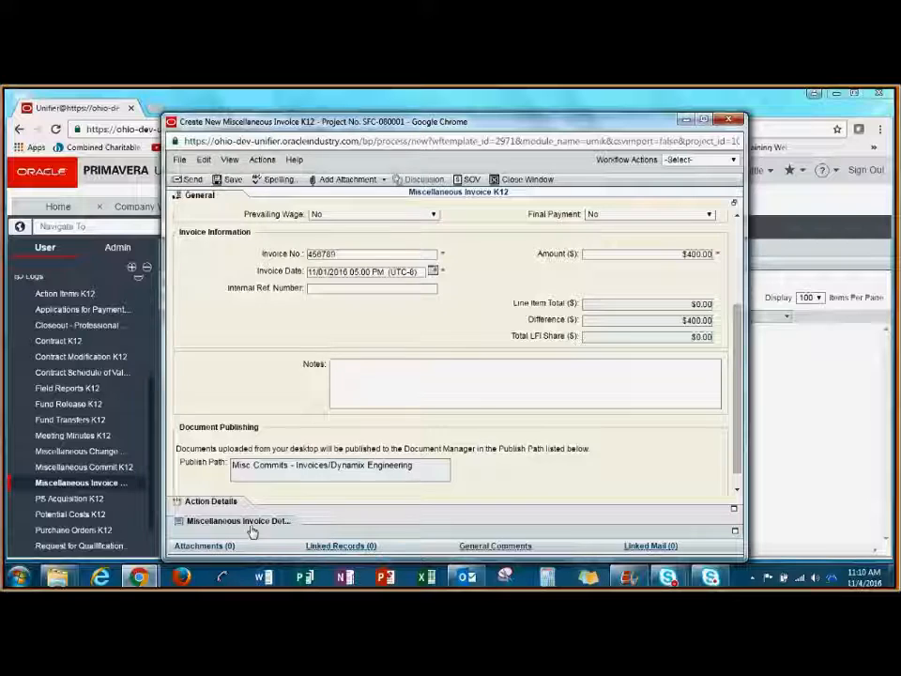
# Add a new line item and pick WBS code OR-OT-OT (Electric Service) from the SOV Picker.
pyautogui.click(238, 520)
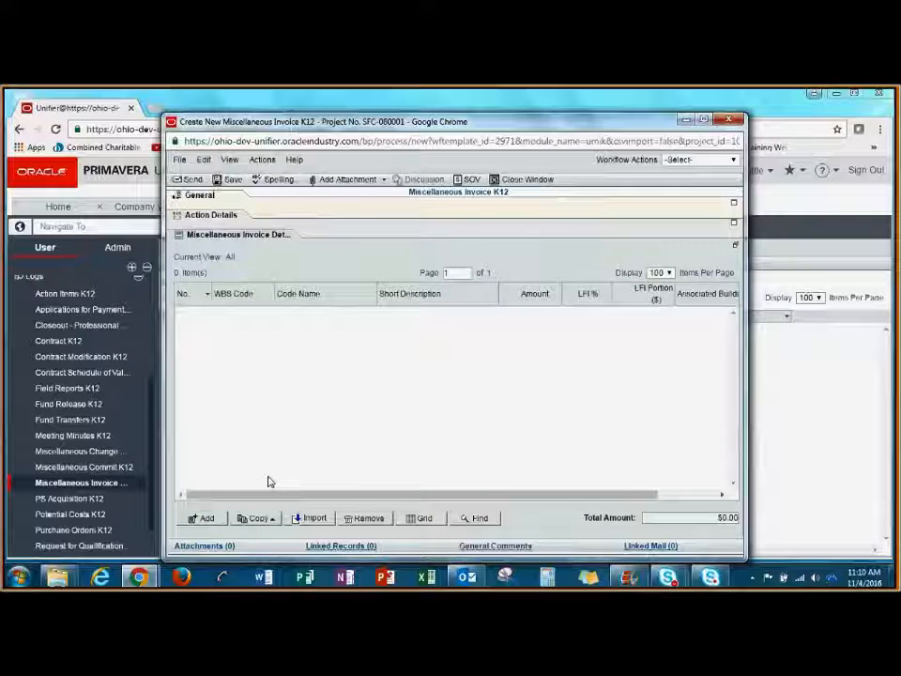
pyautogui.click(204, 518)
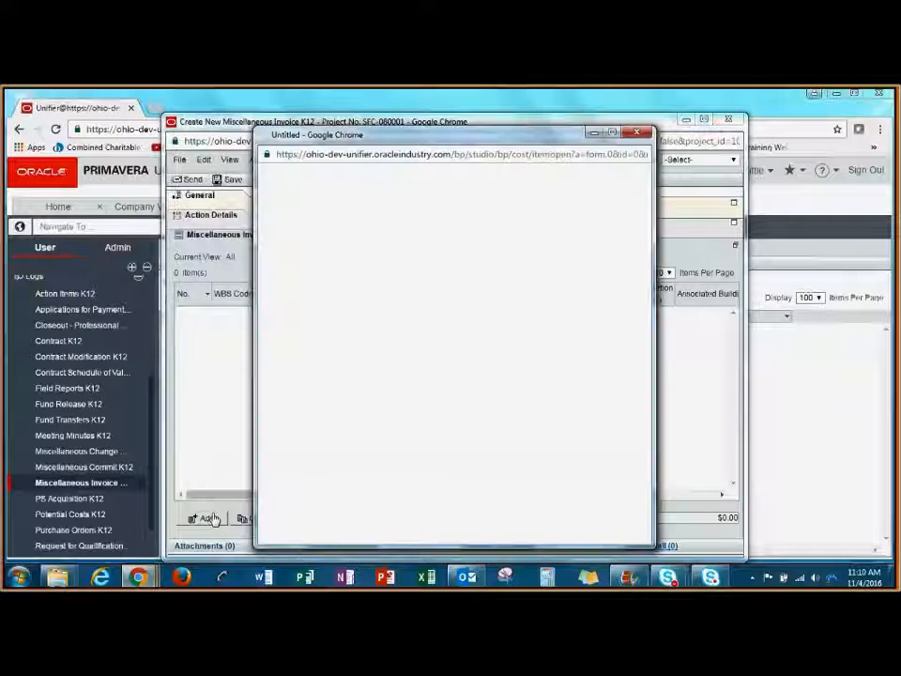
pyautogui.click(205, 518)
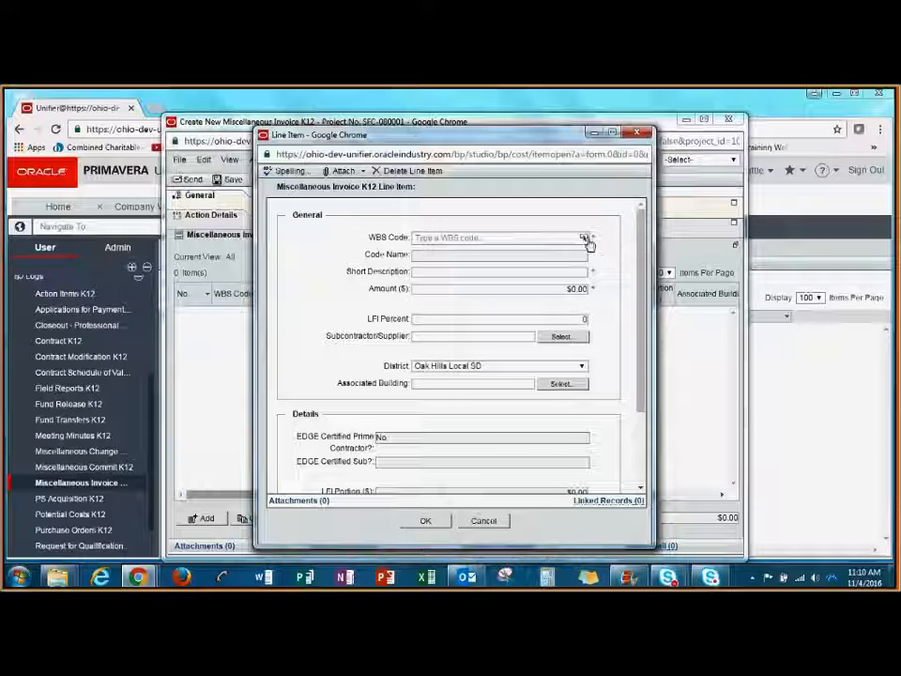
pyautogui.click(586, 237)
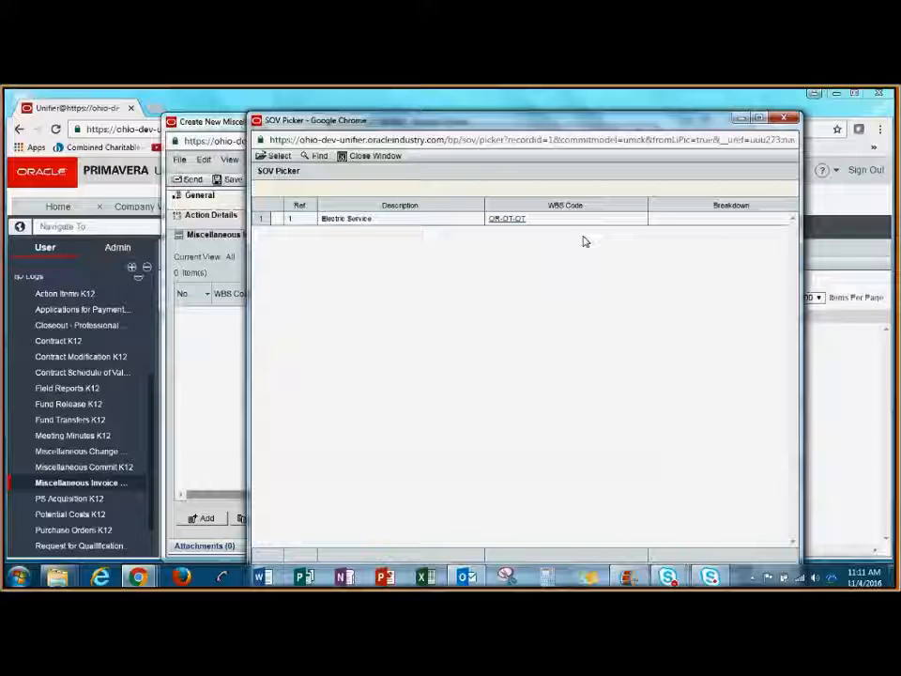
pyautogui.moveTo(526, 120); pyautogui.dragTo(403, 130)
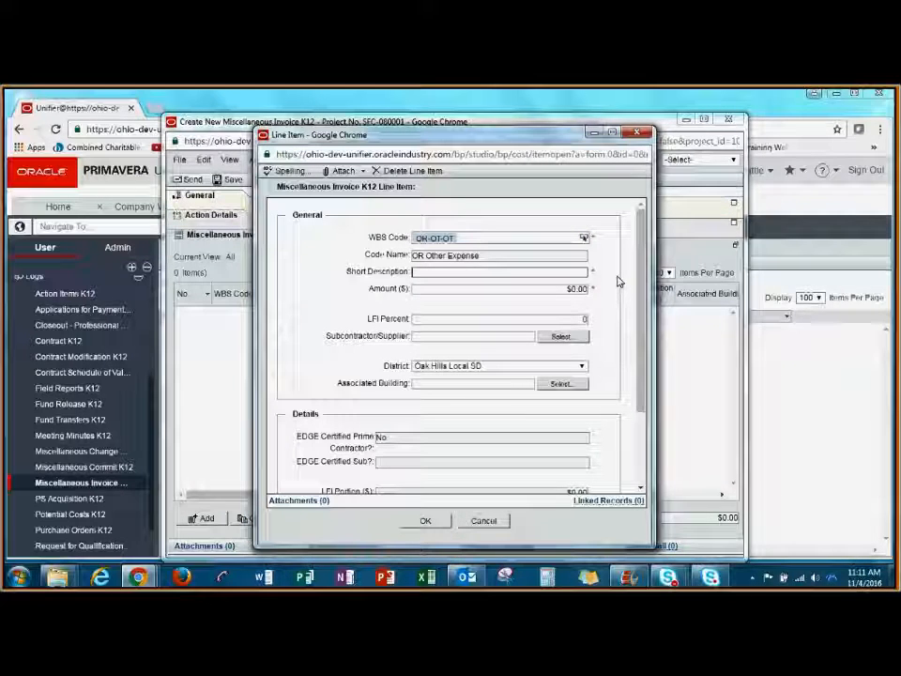
# Give the line item description 'Electric Invoice#1' and amount 400.00.
pyautogui.write('Electric Invoi')
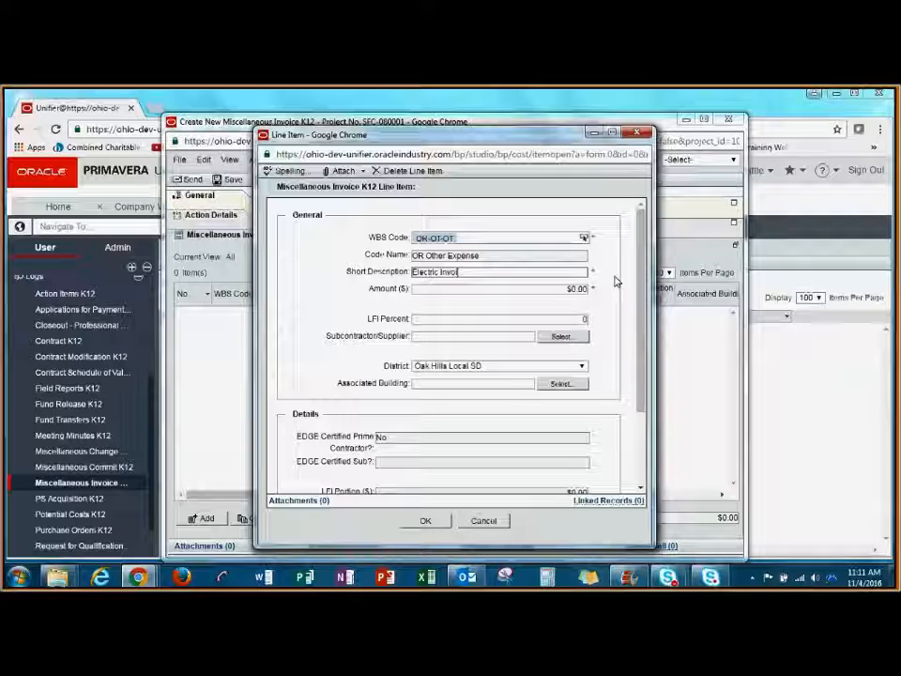
pyautogui.write('Invoice#1')
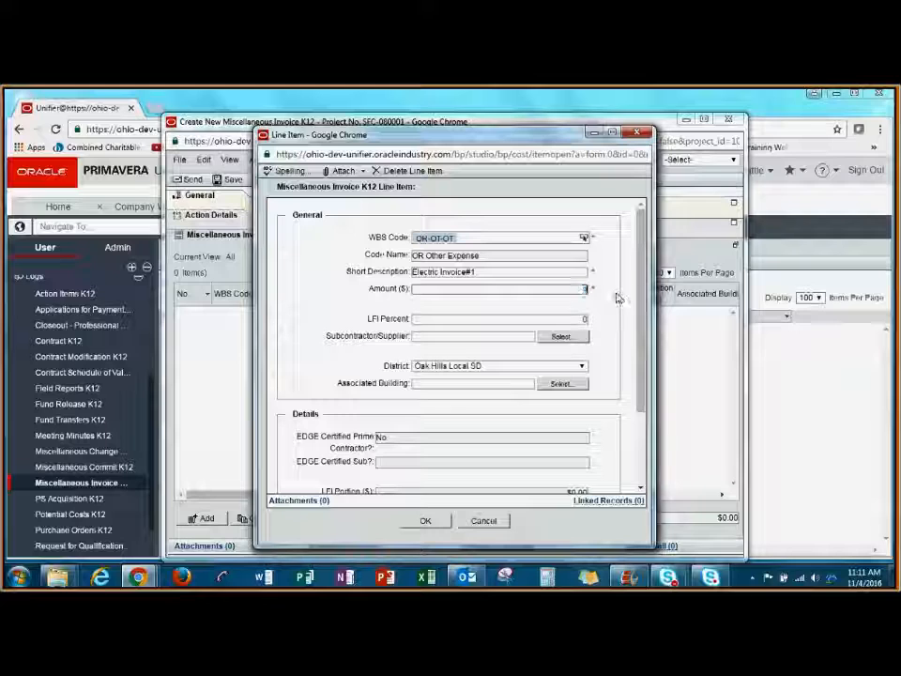
pyautogui.write('400.00')
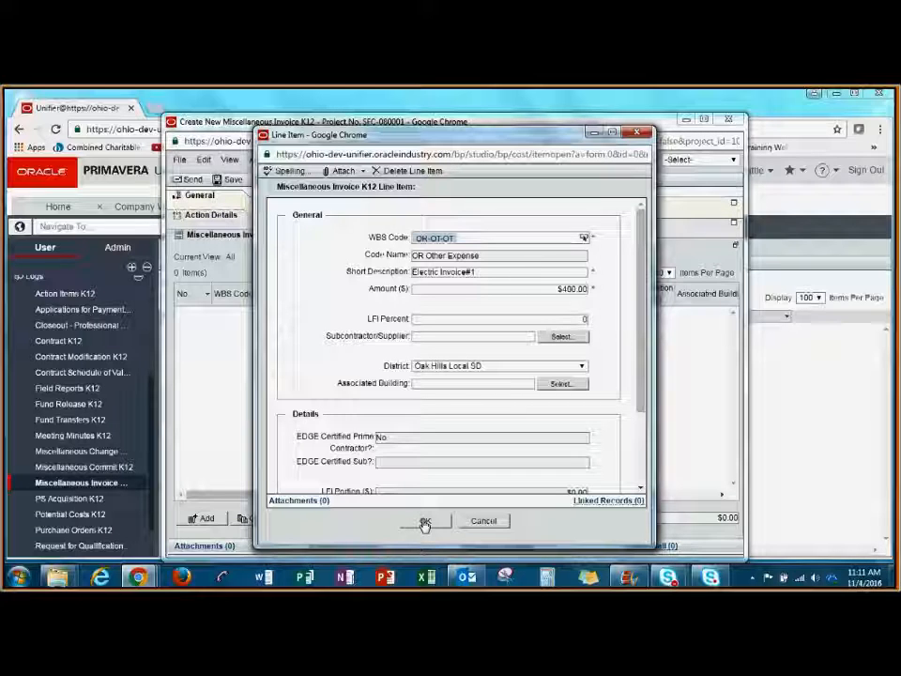
# Save the Electric Invoice#1 line item and check the $400.00 total with $0.00 difference.
pyautogui.click(424, 521)
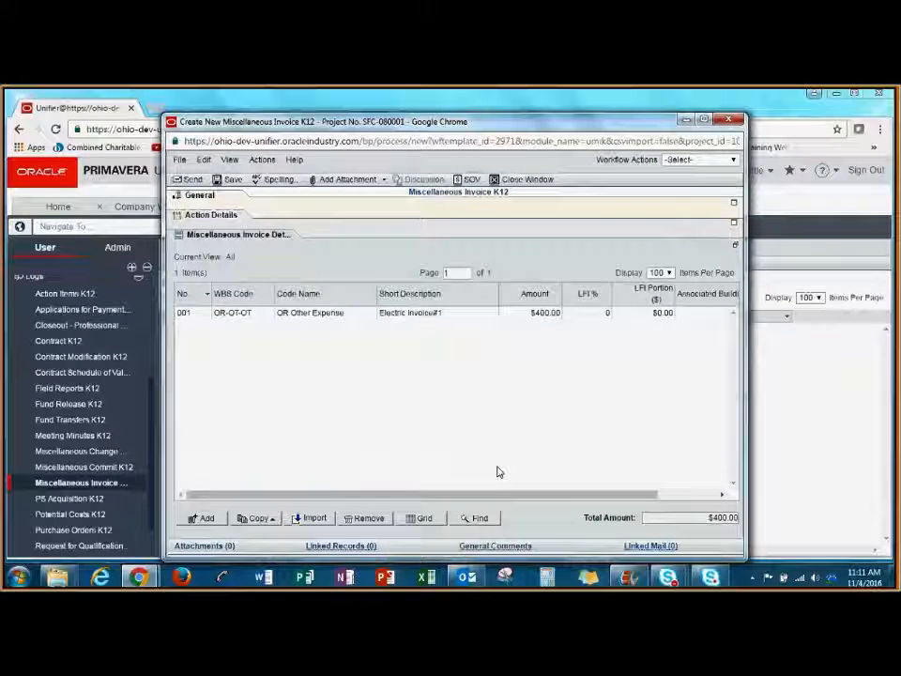
pyautogui.moveTo(198, 338)
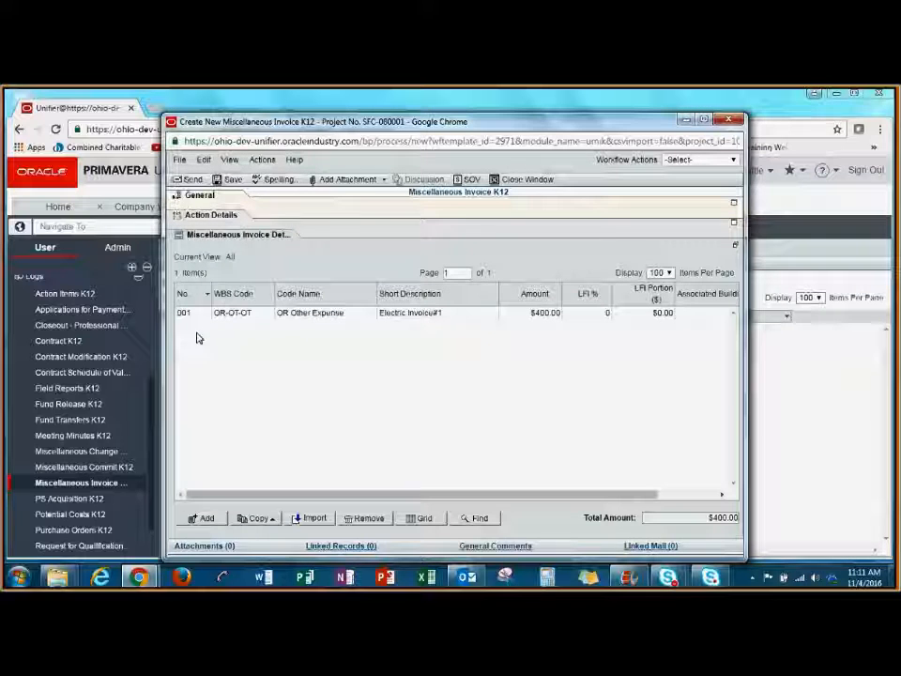
pyautogui.moveTo(560, 467)
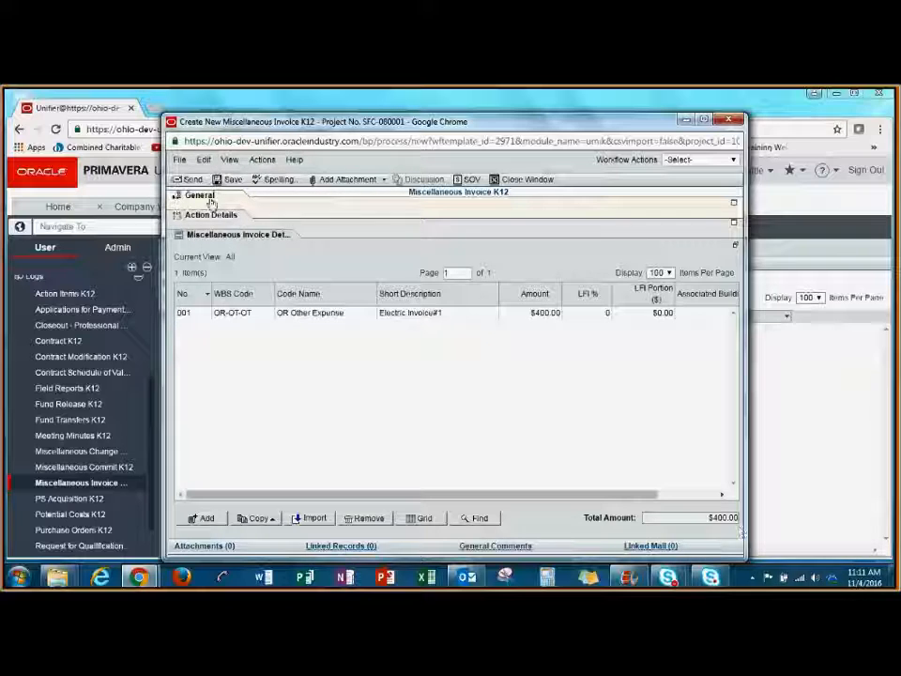
pyautogui.click(198, 195)
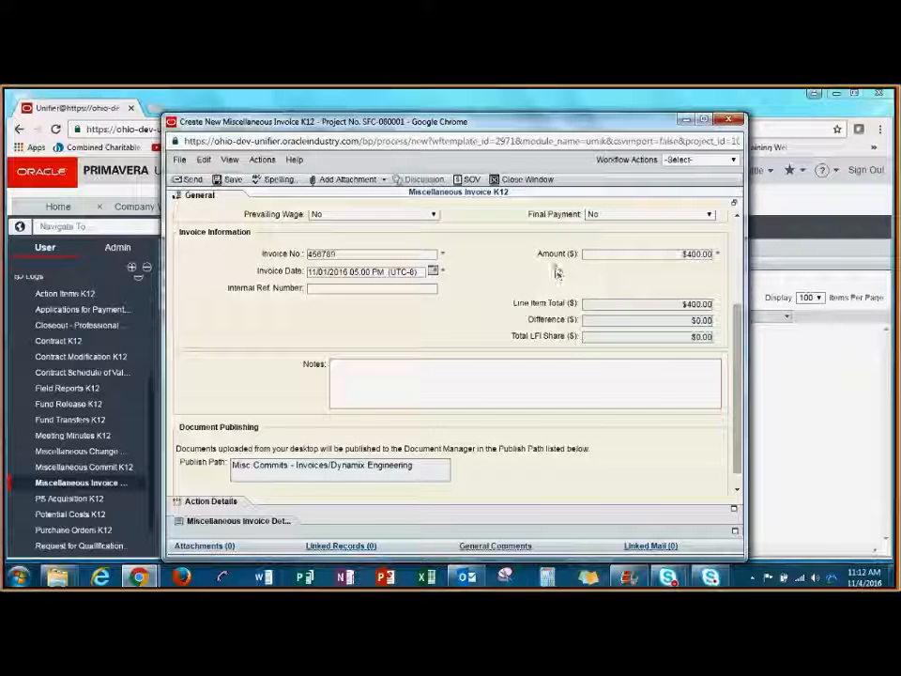
pyautogui.moveTo(589, 312)
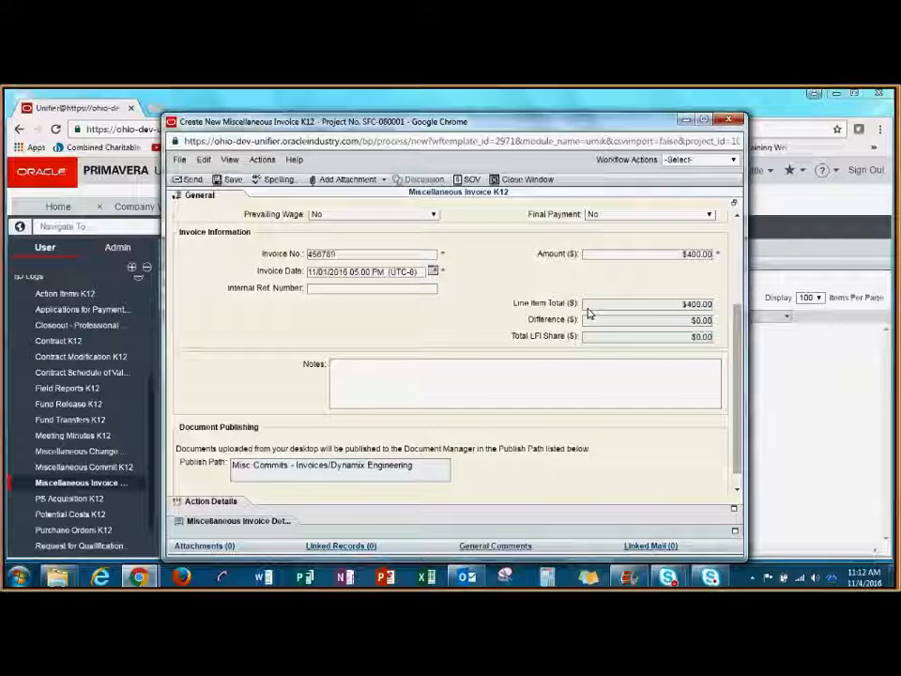
pyautogui.moveTo(716, 331)
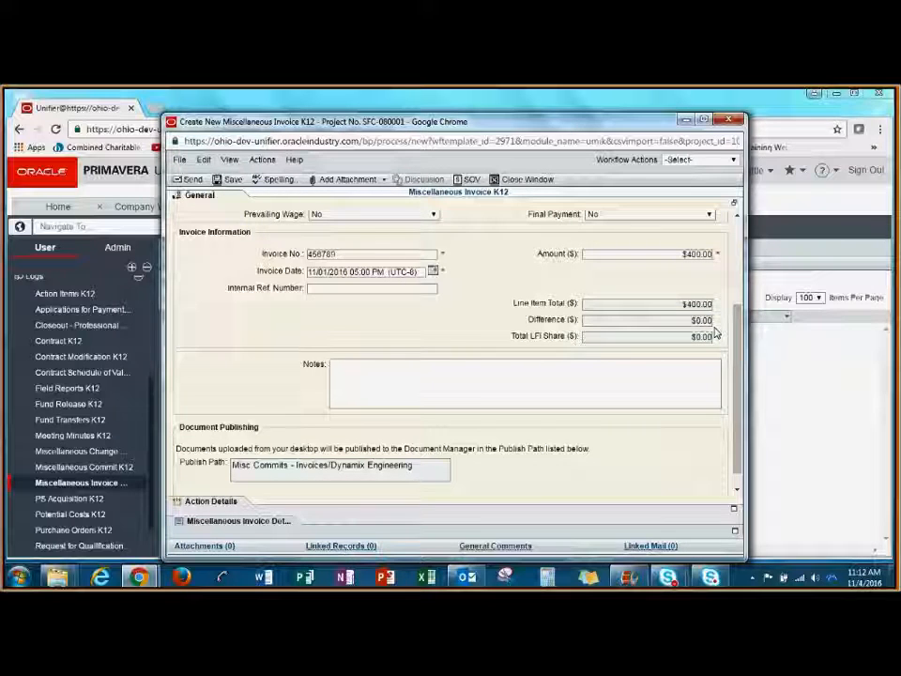
pyautogui.moveTo(348, 179)
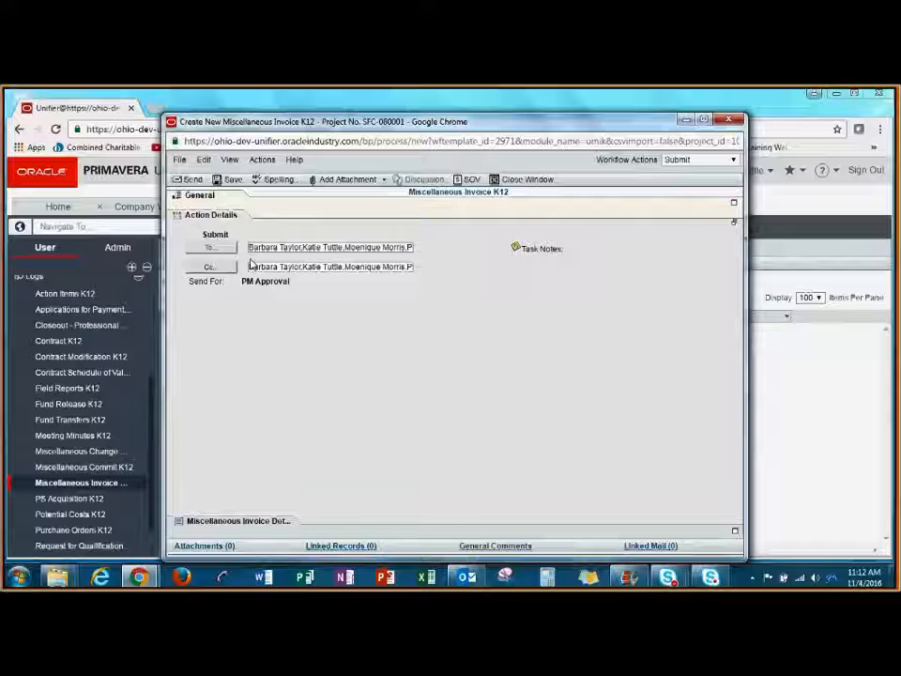
pyautogui.moveTo(302, 298)
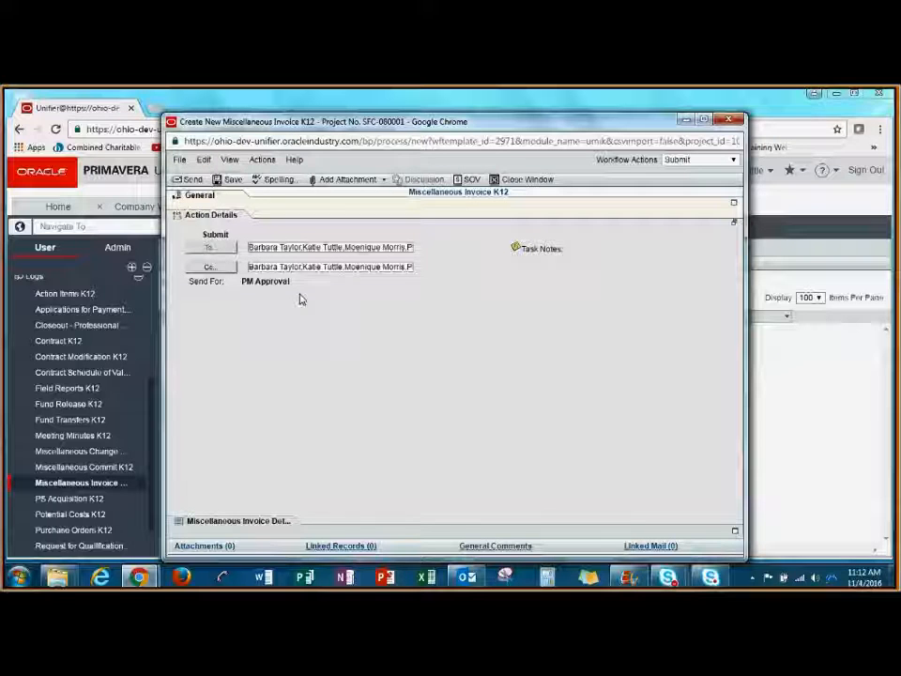
pyautogui.moveTo(253, 305)
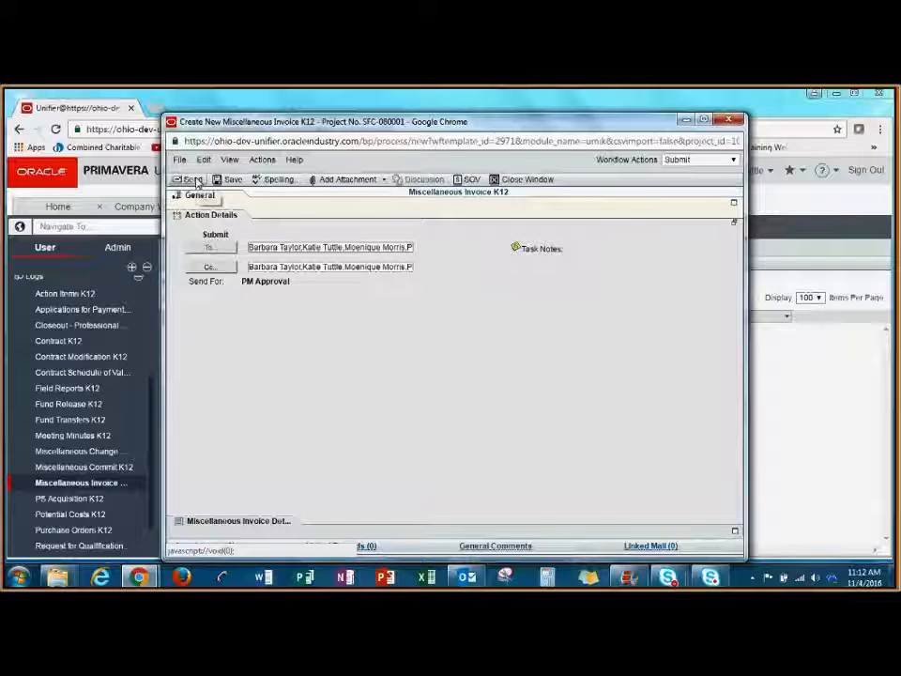
# Send the invoice to its recipients for PM Approval.
pyautogui.click(191, 180)
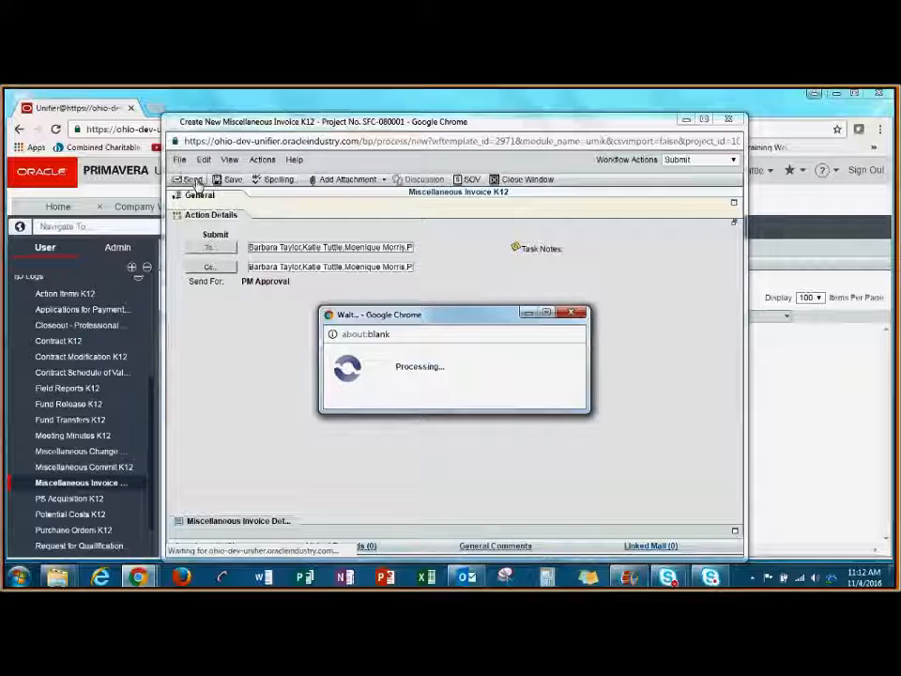